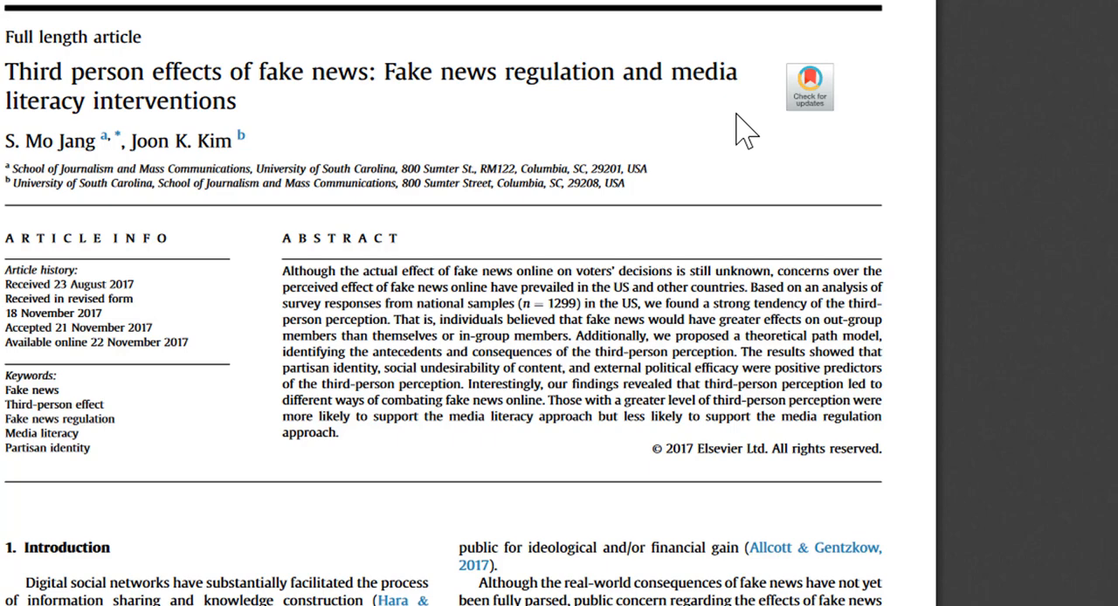
pyautogui.moveTo(810, 275)
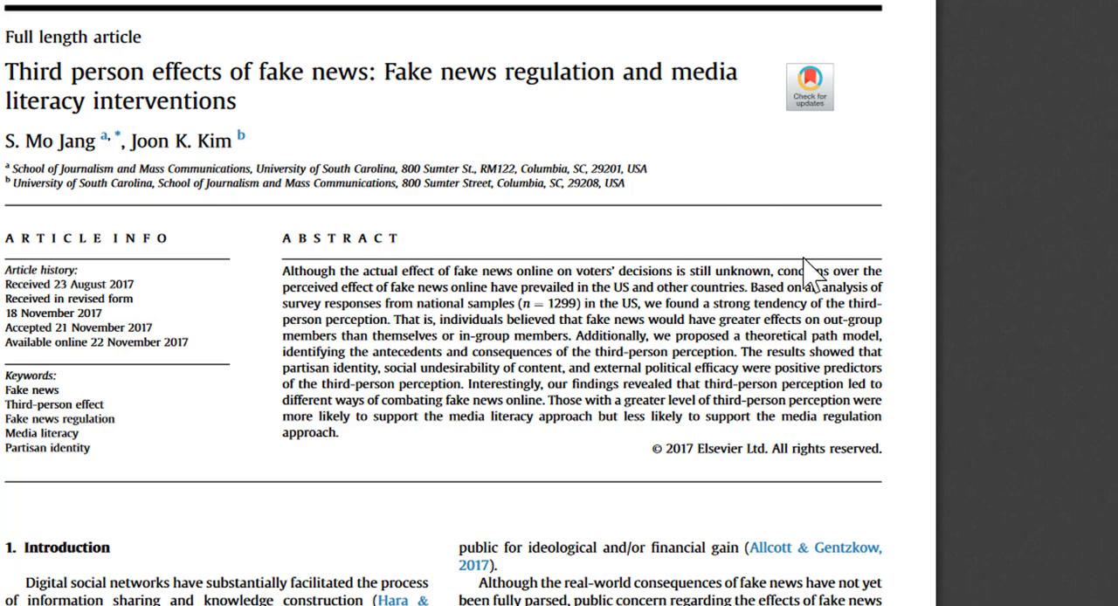
pyautogui.moveTo(906, 295)
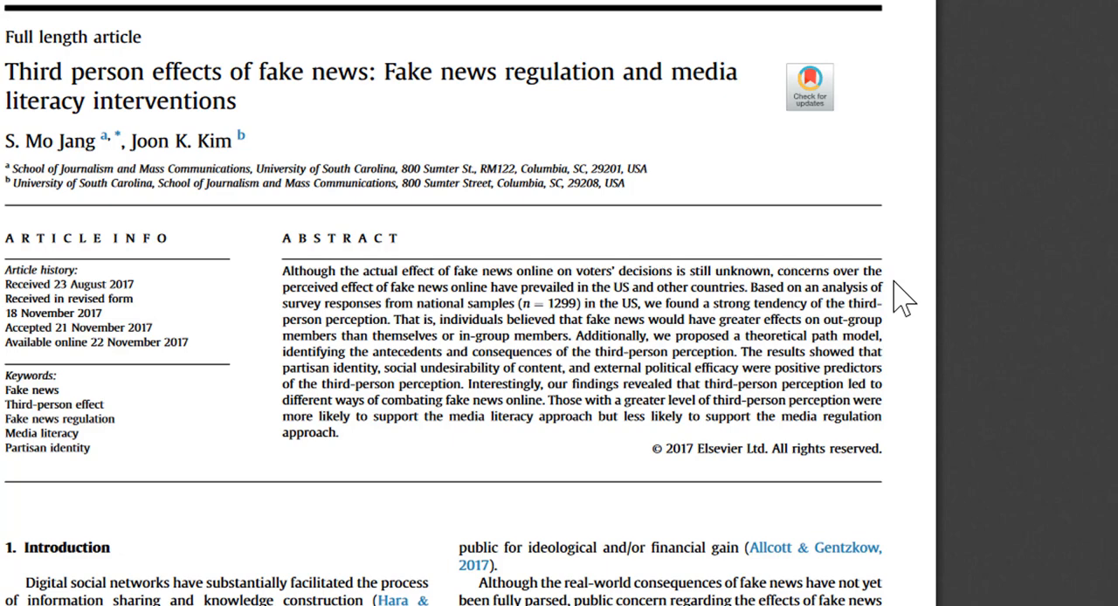
pyautogui.moveTo(663, 323)
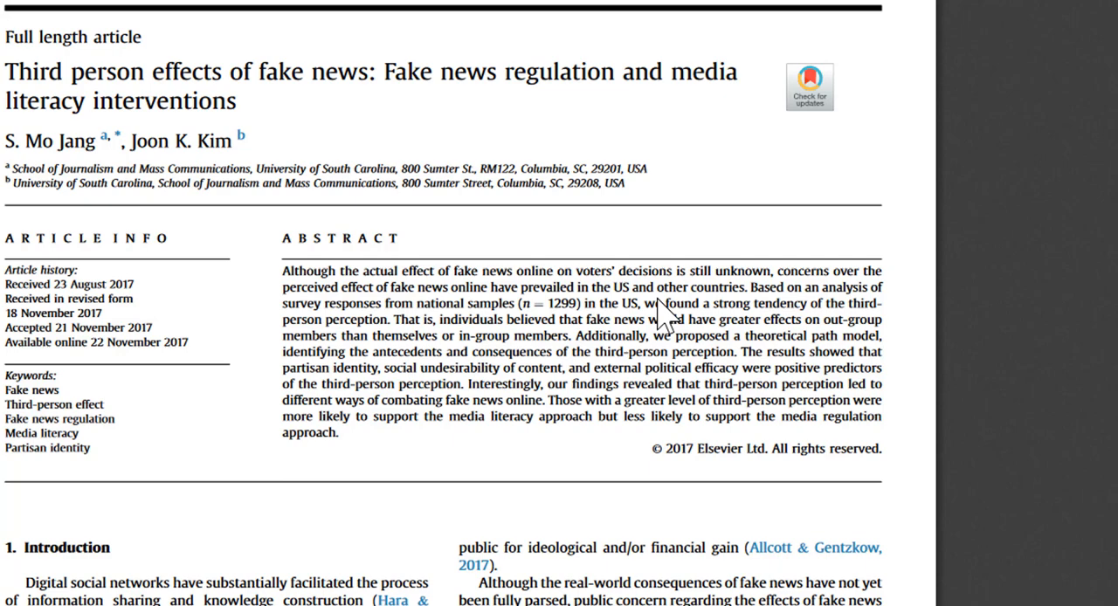
pyautogui.moveTo(729, 236)
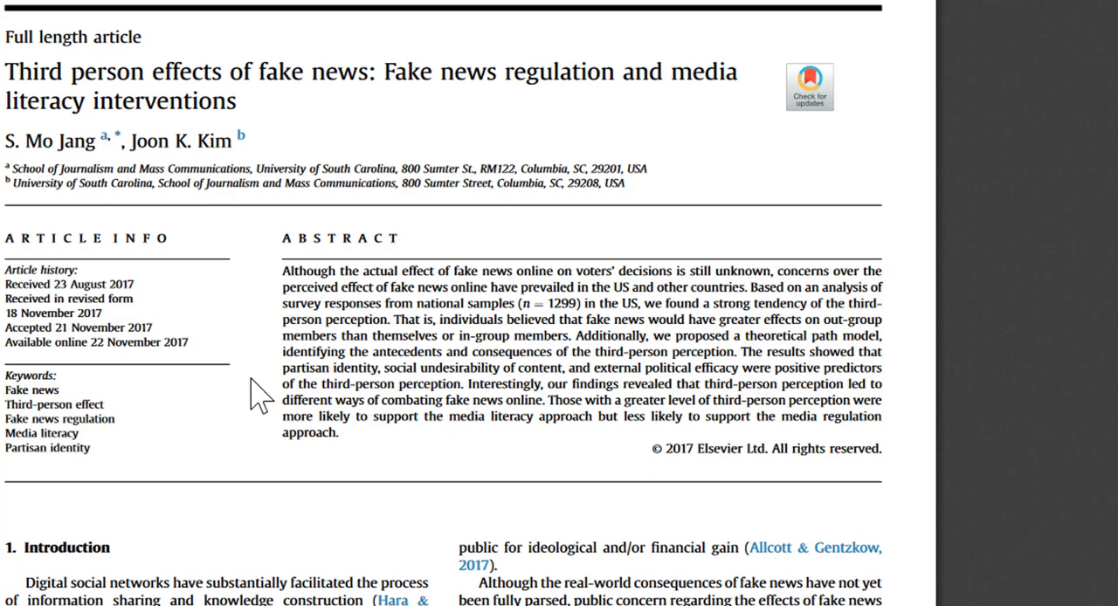
pyautogui.moveTo(266, 441)
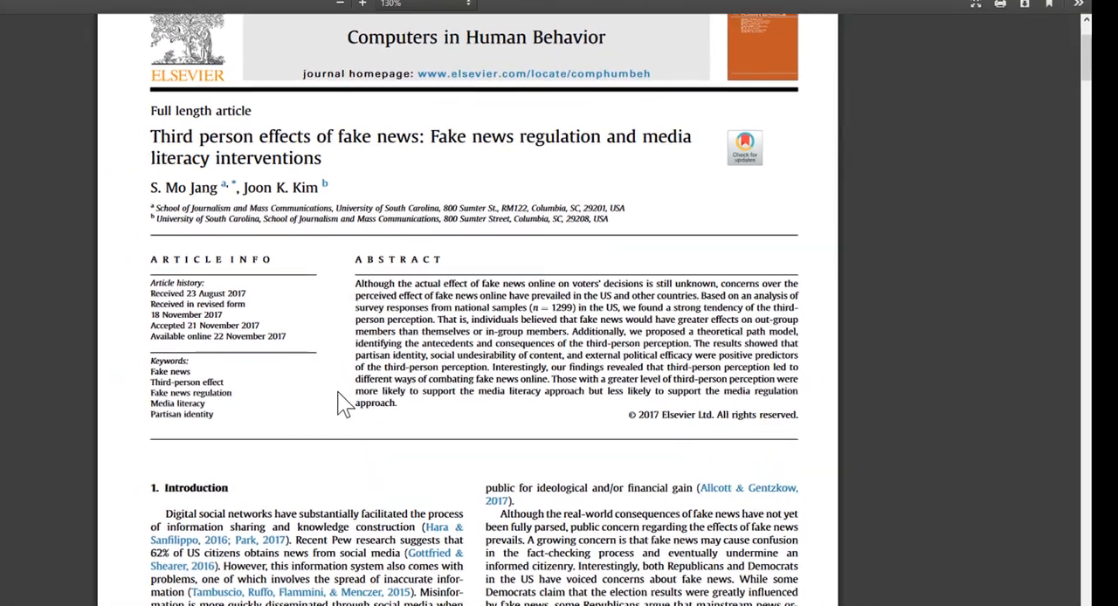
# Scroll through the Introduction to page 296's Theorization section on third-person perception
pyautogui.scroll(-3)
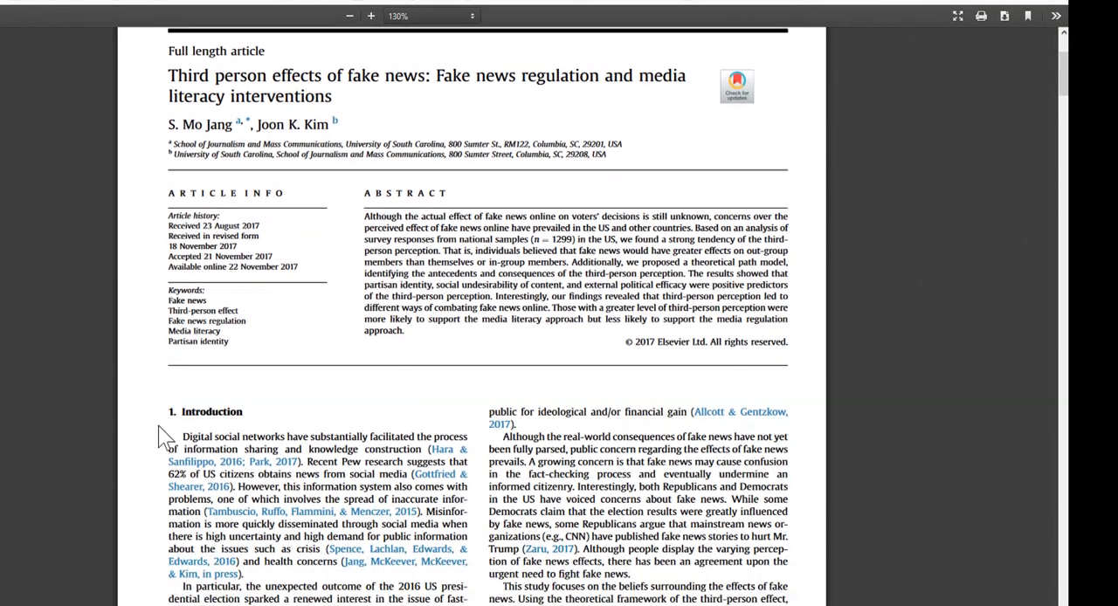
pyautogui.scroll(-3)
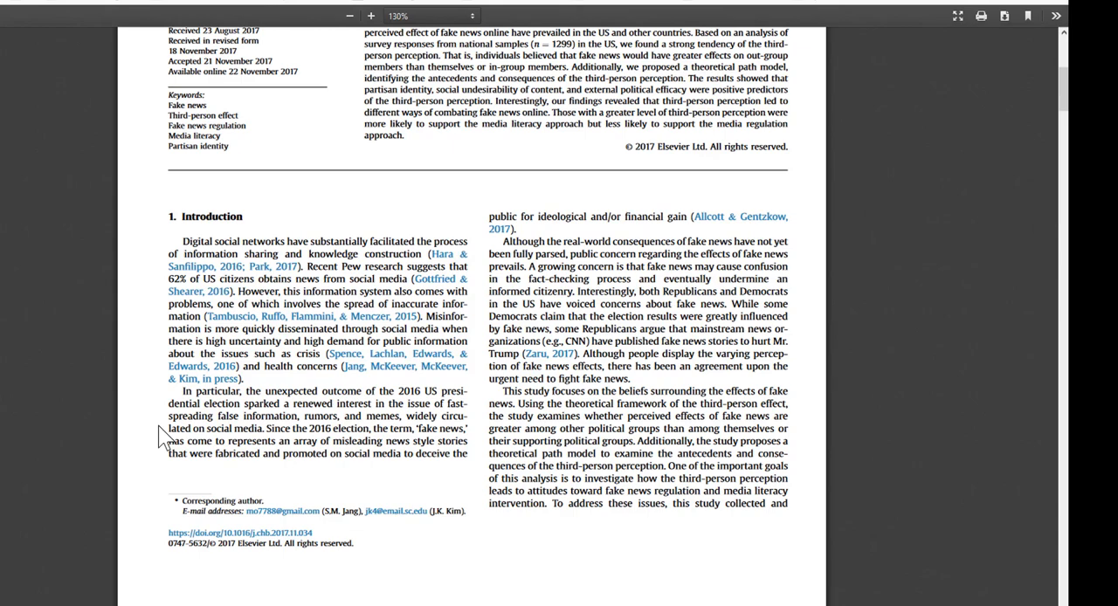
pyautogui.scroll(-3)
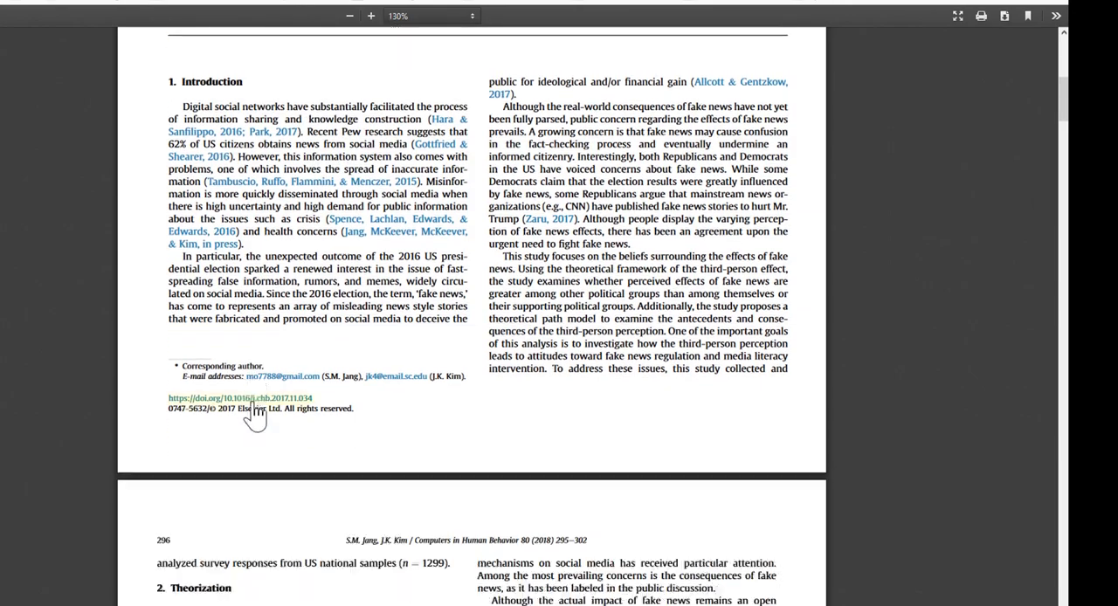
pyautogui.scroll(-3)
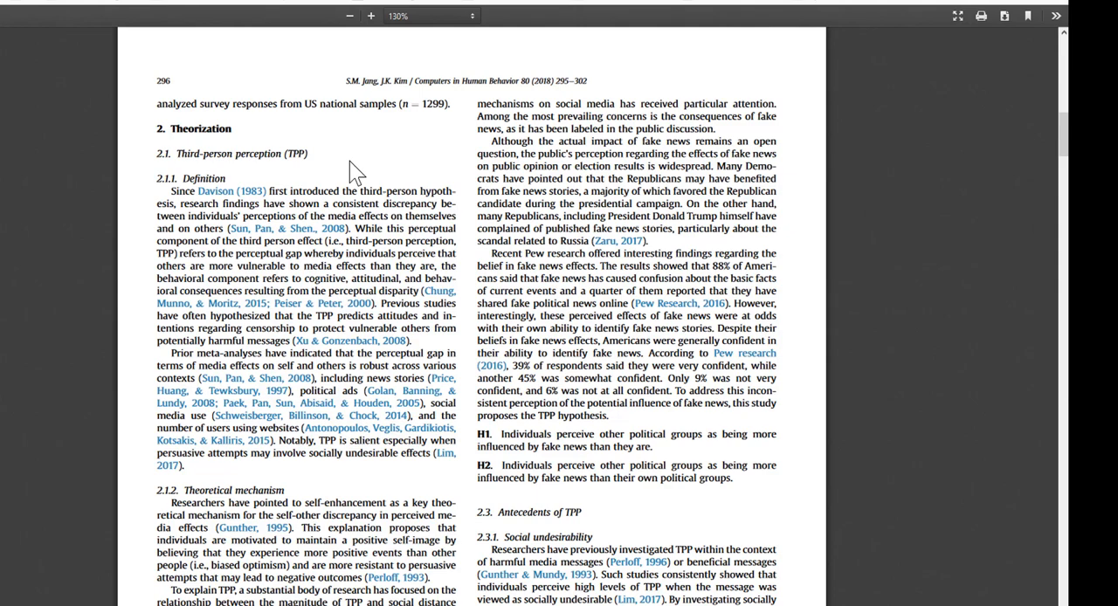
# Highlight the Discussion sentence about strong Republicans and Democrats seeing others as more susceptible
pyautogui.scroll(-3)
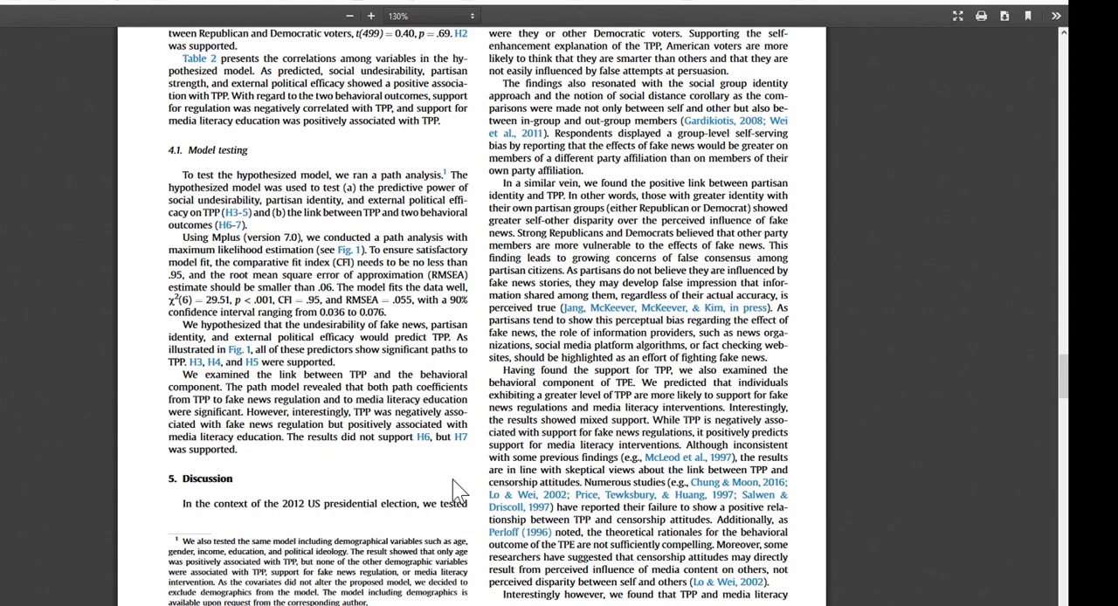
pyautogui.scroll(3)
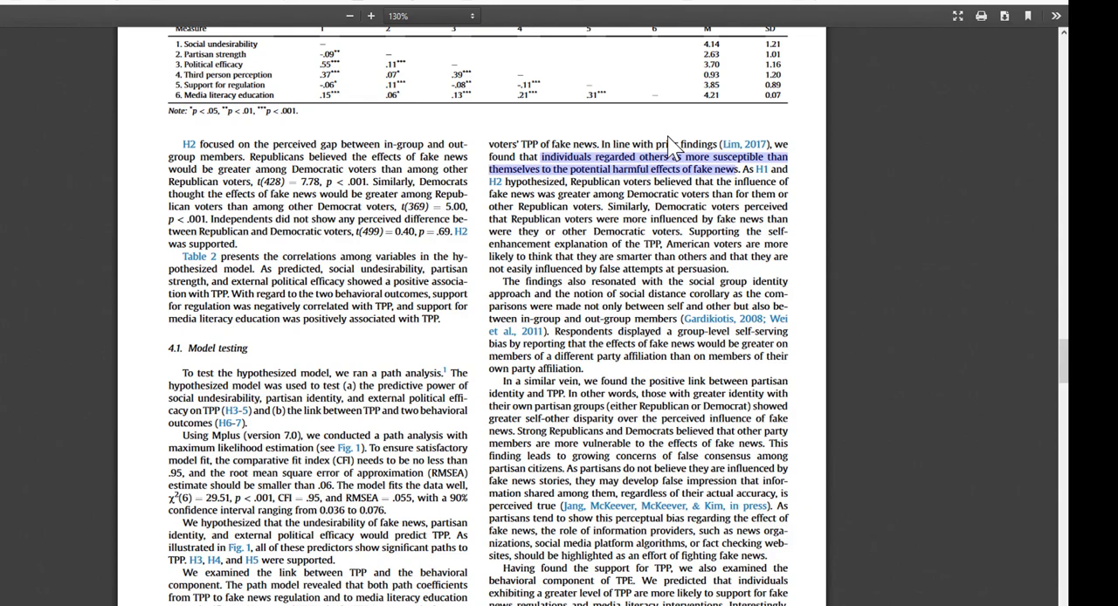
pyautogui.moveTo(680, 199)
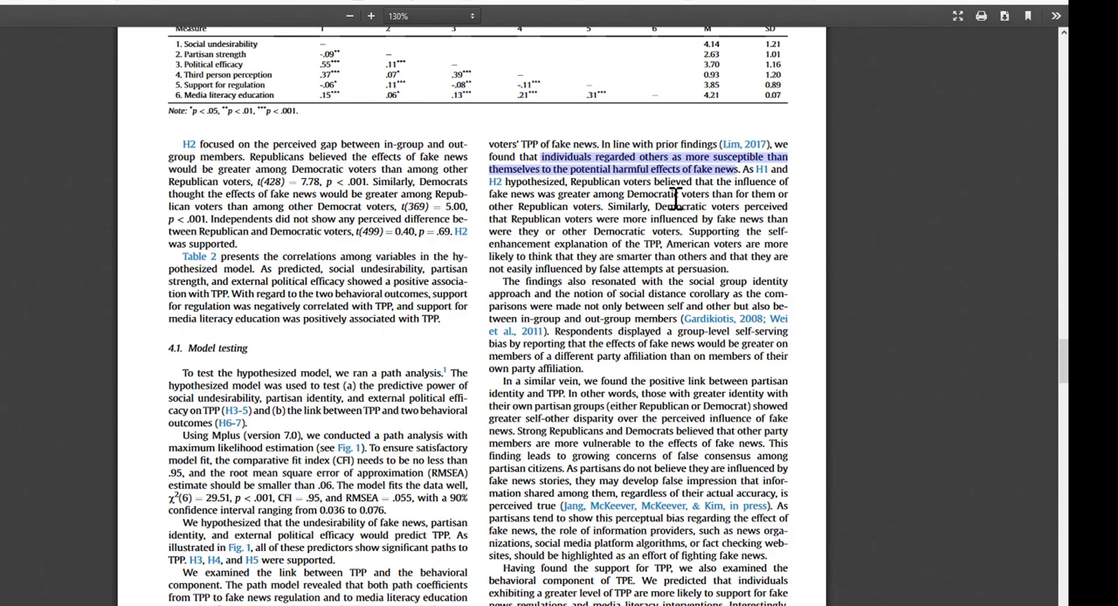
pyautogui.scroll(-3)
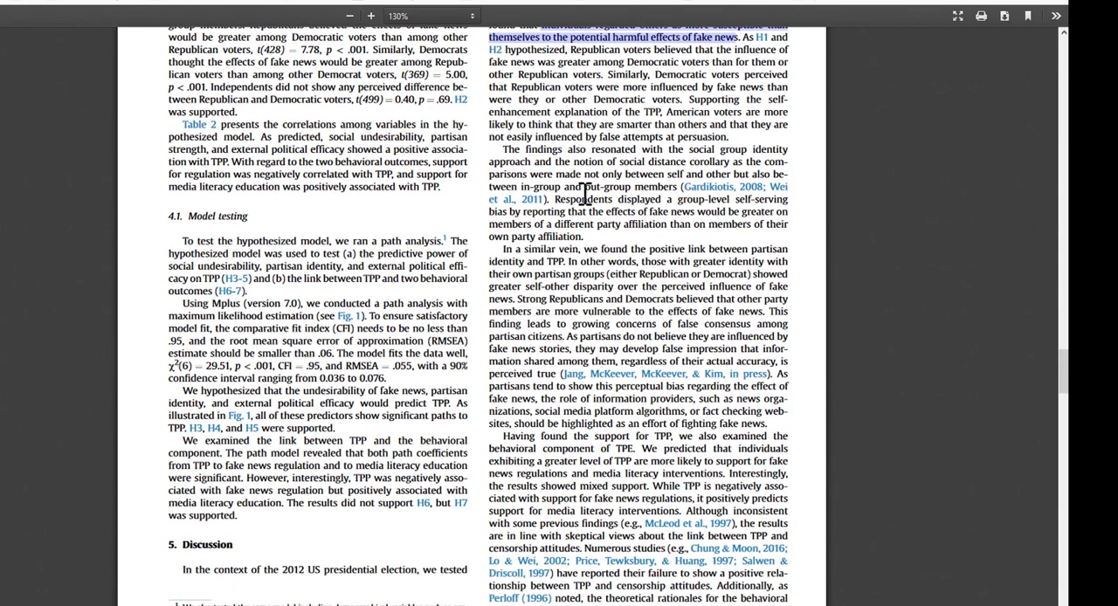
pyautogui.moveTo(521, 300)
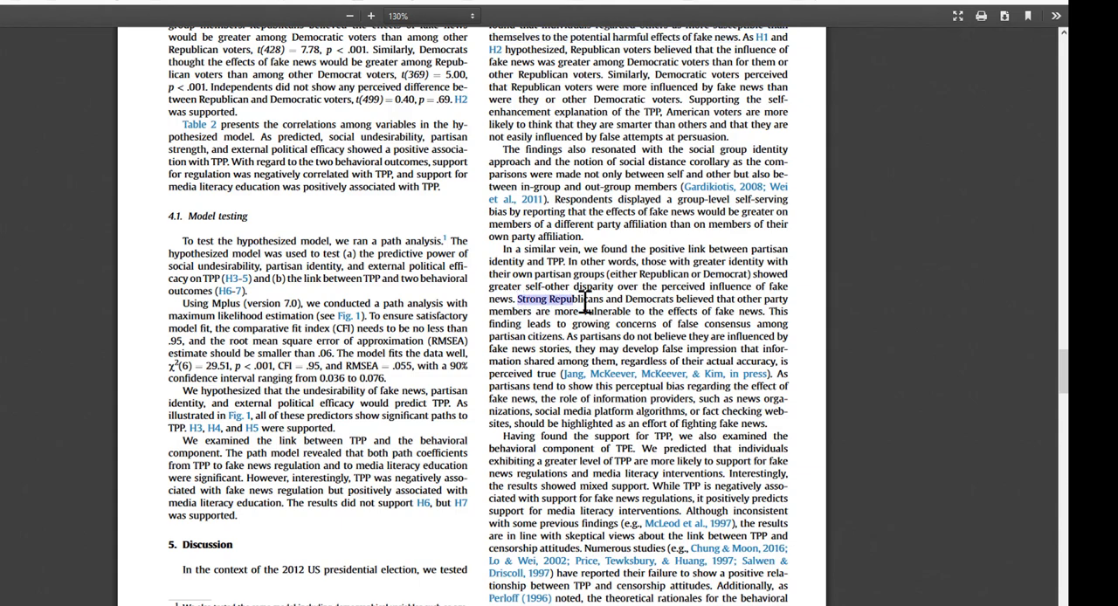
pyautogui.moveTo(517, 298); pyautogui.dragTo(753, 298)
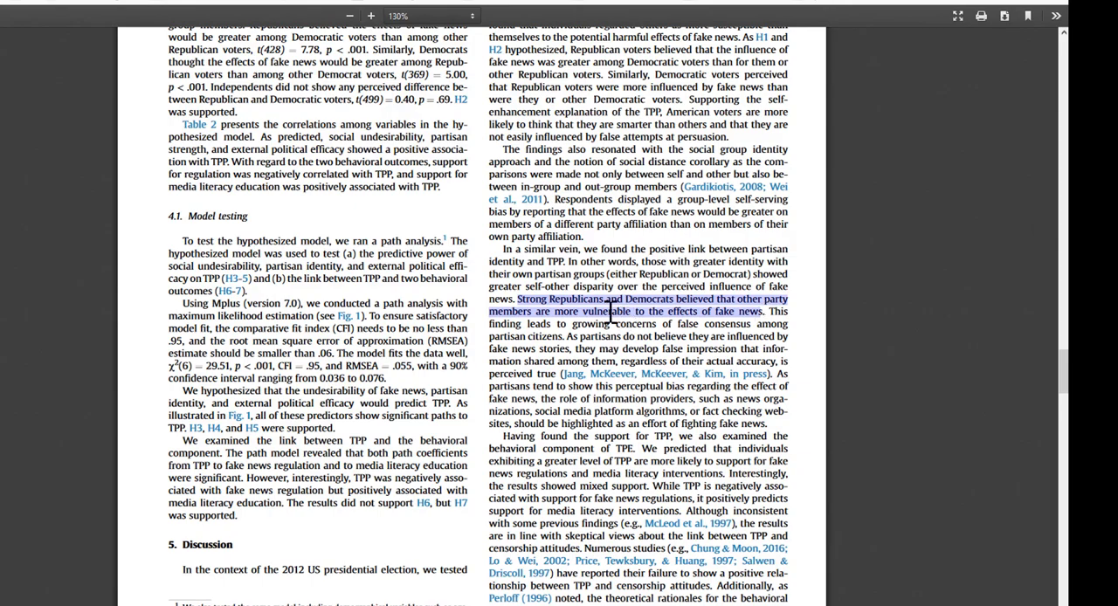
pyautogui.scroll(-3)
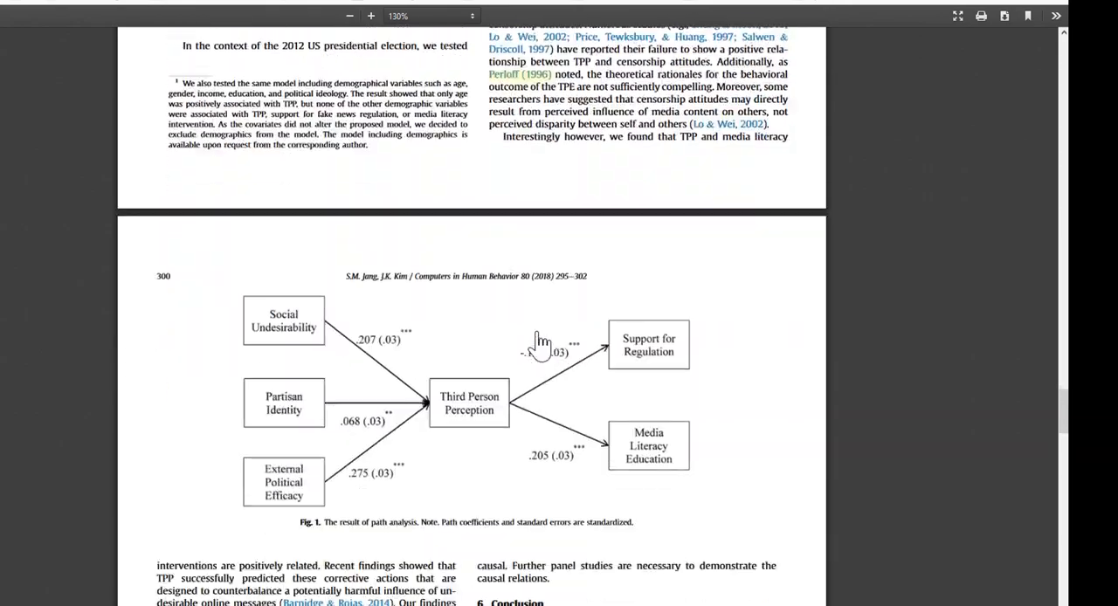
# Highlight the sentence favouring educating others over regulating speech, below Fig. 1
pyautogui.scroll(-3)
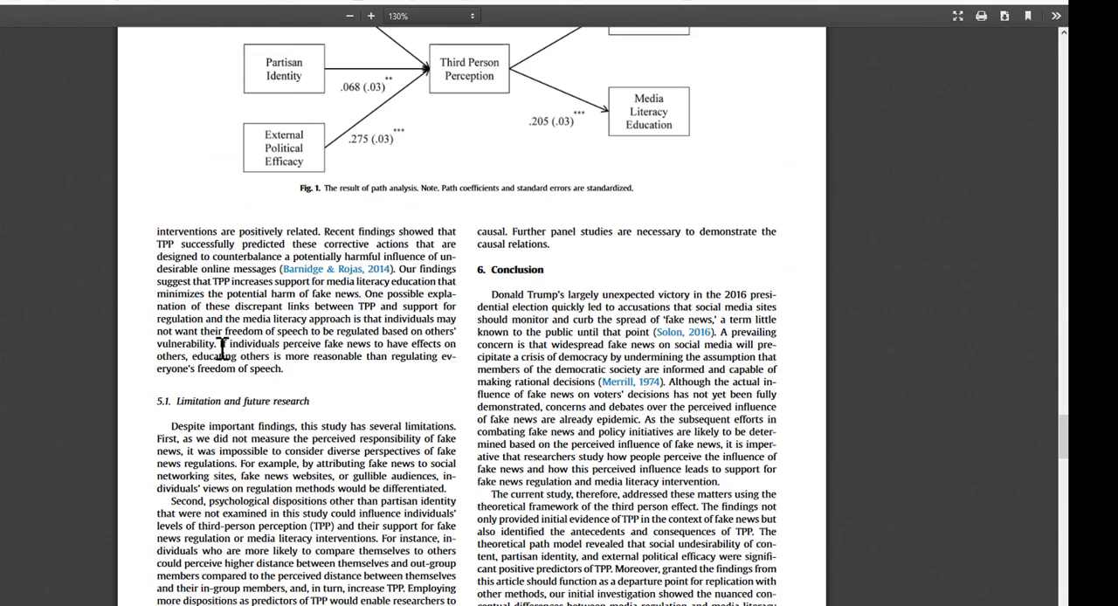
pyautogui.moveTo(221, 343); pyautogui.dragTo(282, 357)
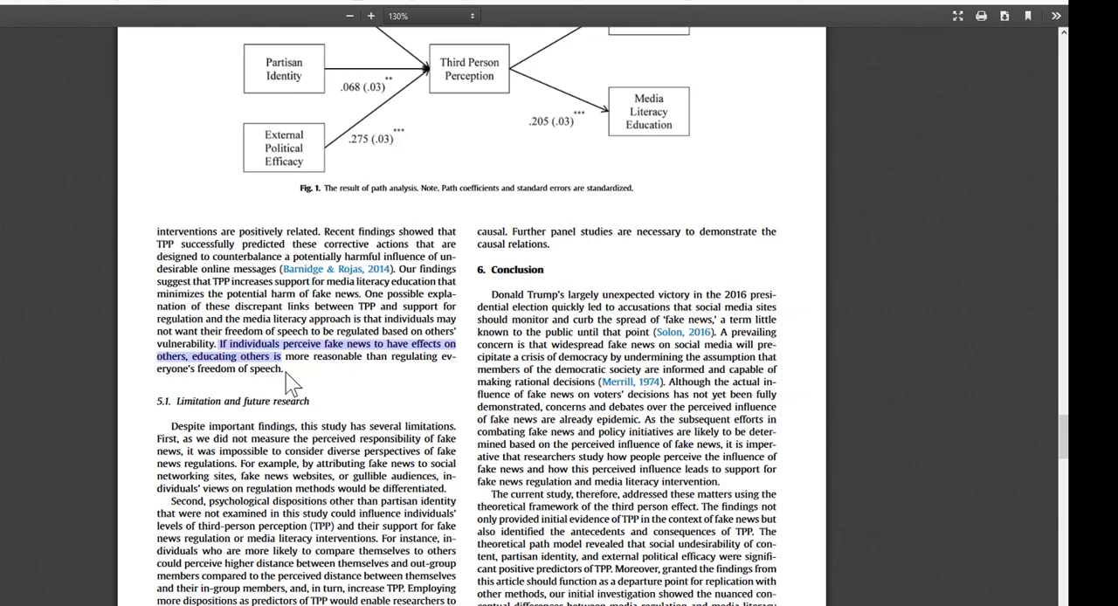
pyautogui.moveTo(339, 384)
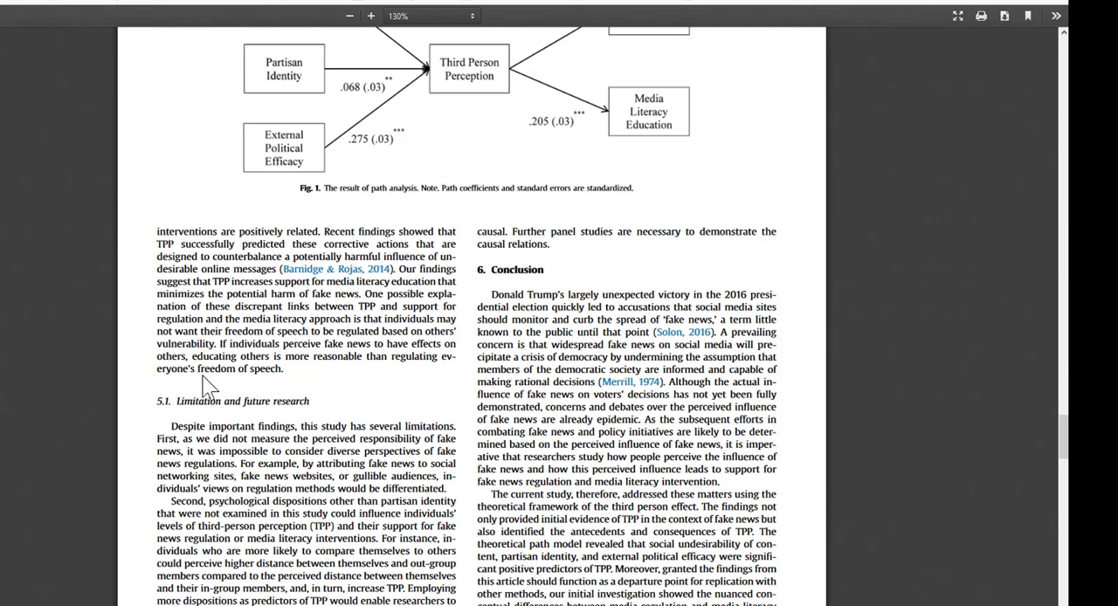
# Skim back over Method and Results, then scroll down to page 301's References
pyautogui.scroll(3)
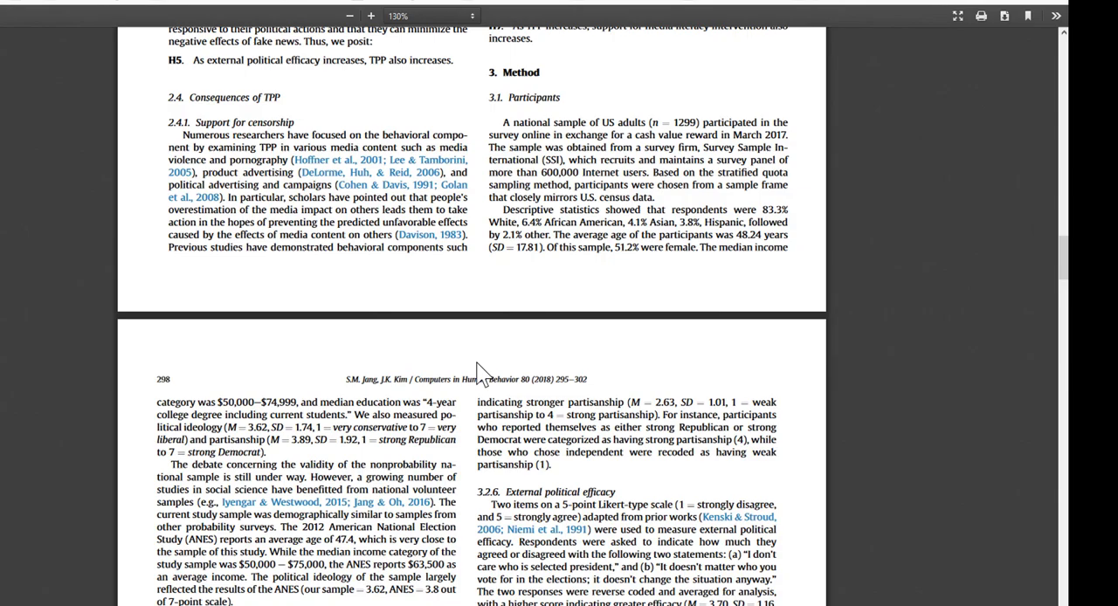
pyautogui.scroll(-3)
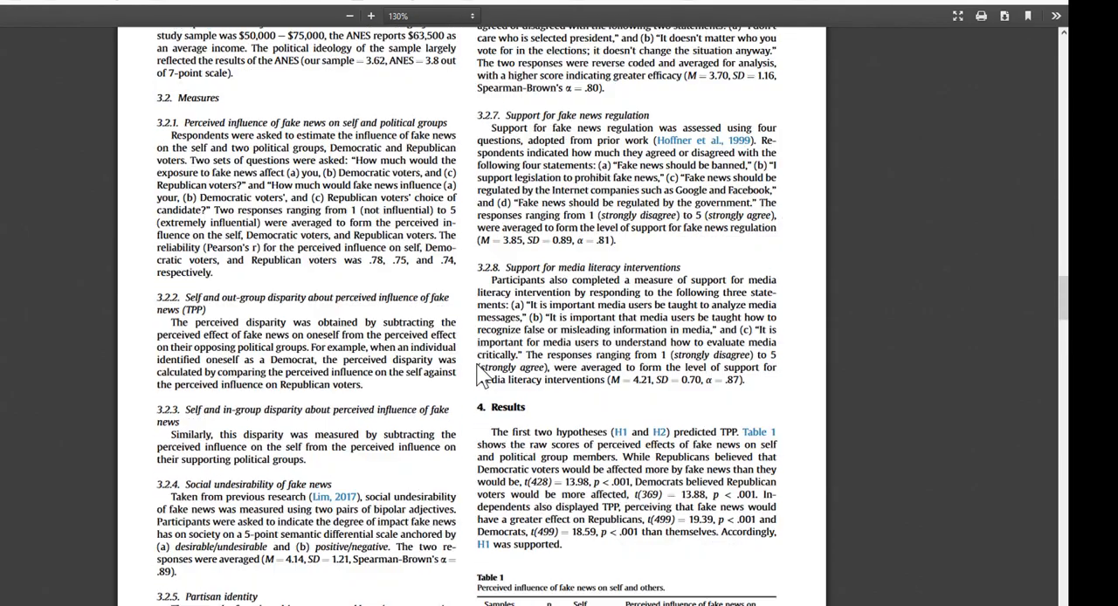
pyautogui.scroll(-3)
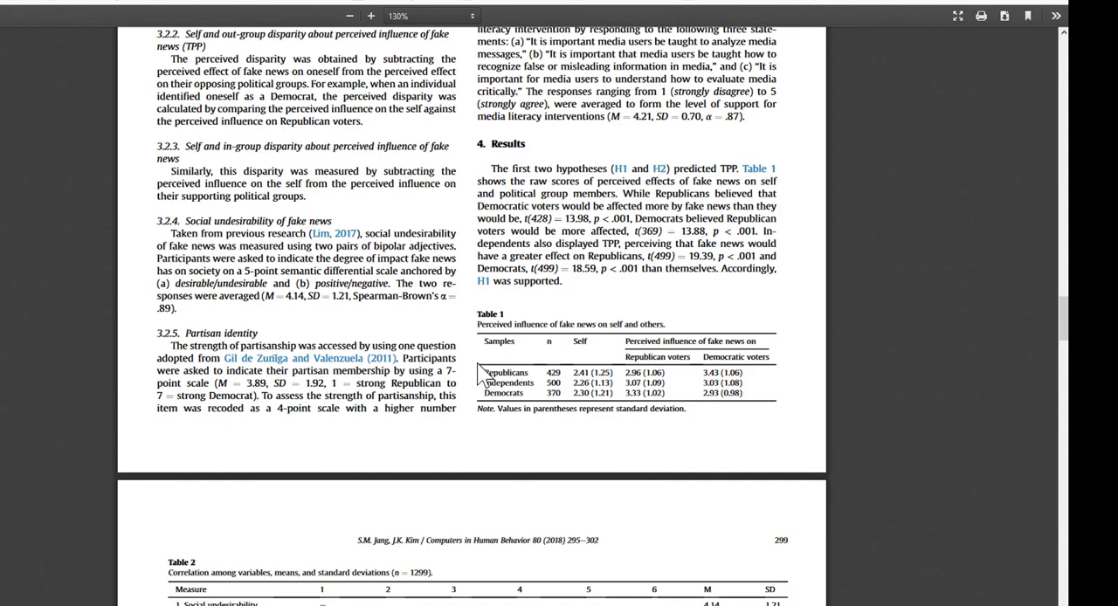
pyautogui.scroll(-3)
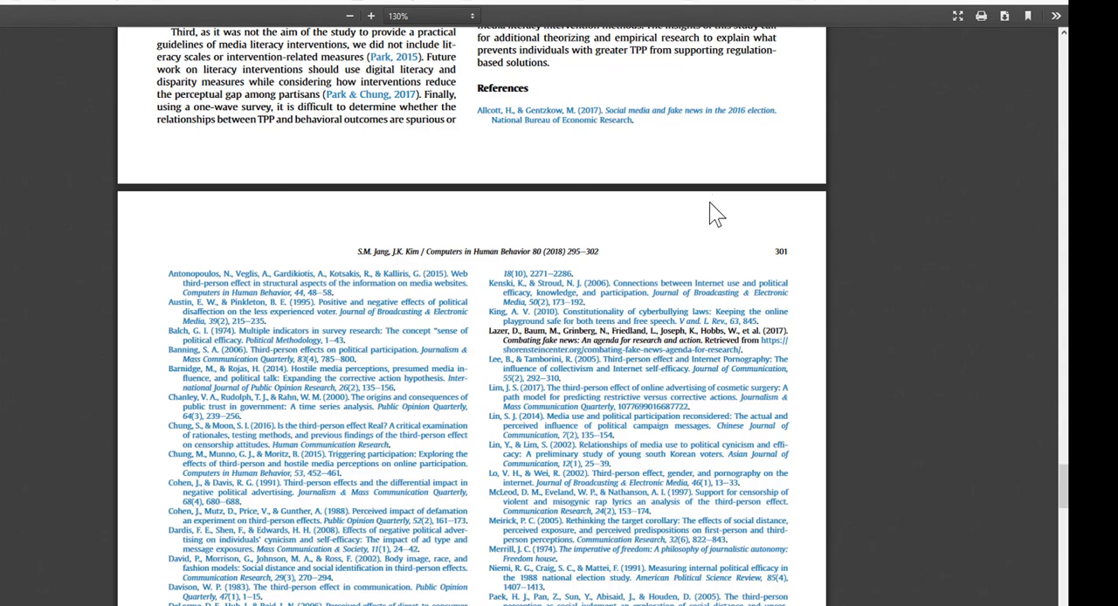
# Scroll through page 301's references and show the article's section outline sidebar
pyautogui.scroll(-3)
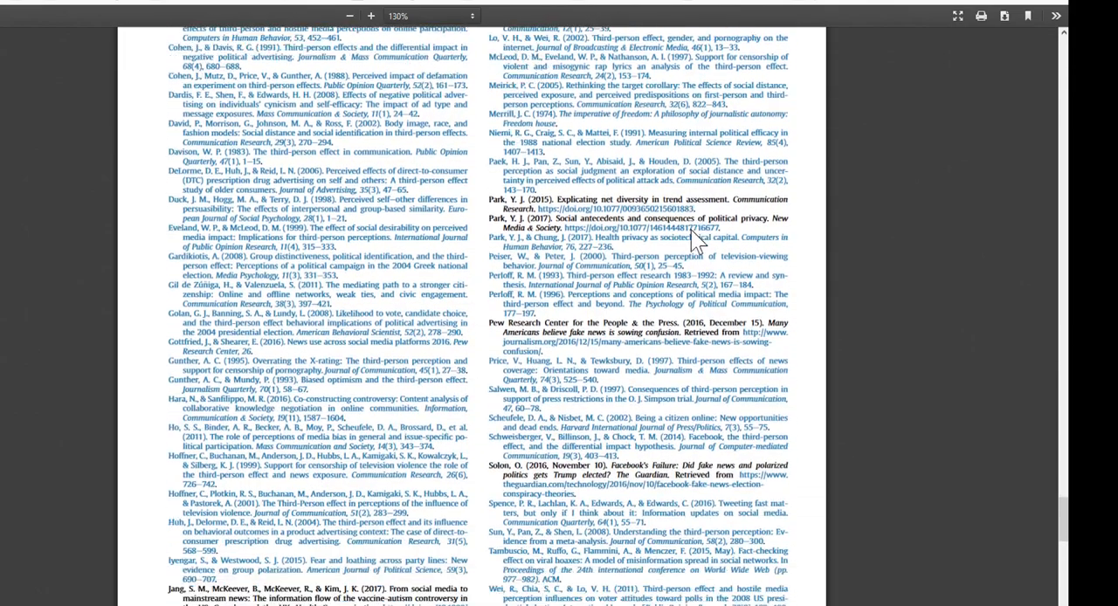
pyautogui.scroll(-3)
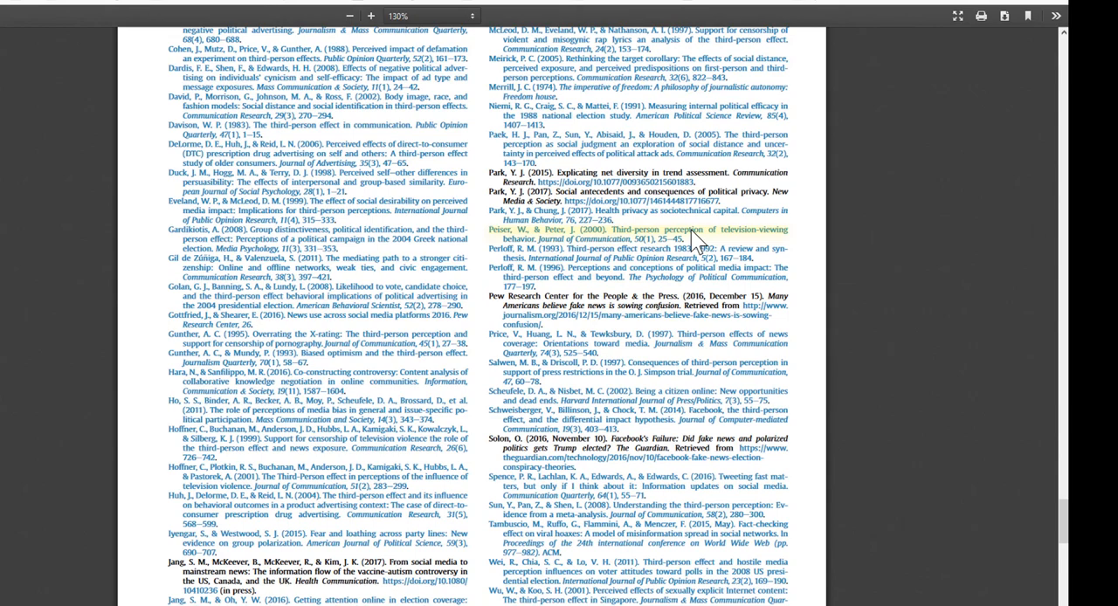
pyautogui.click(11, 26)
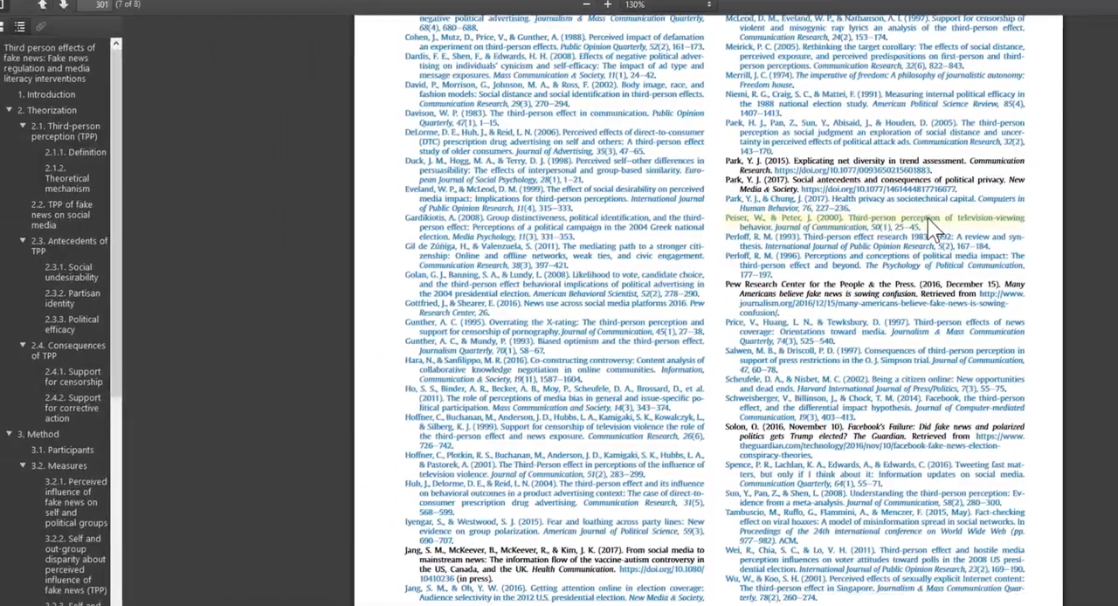